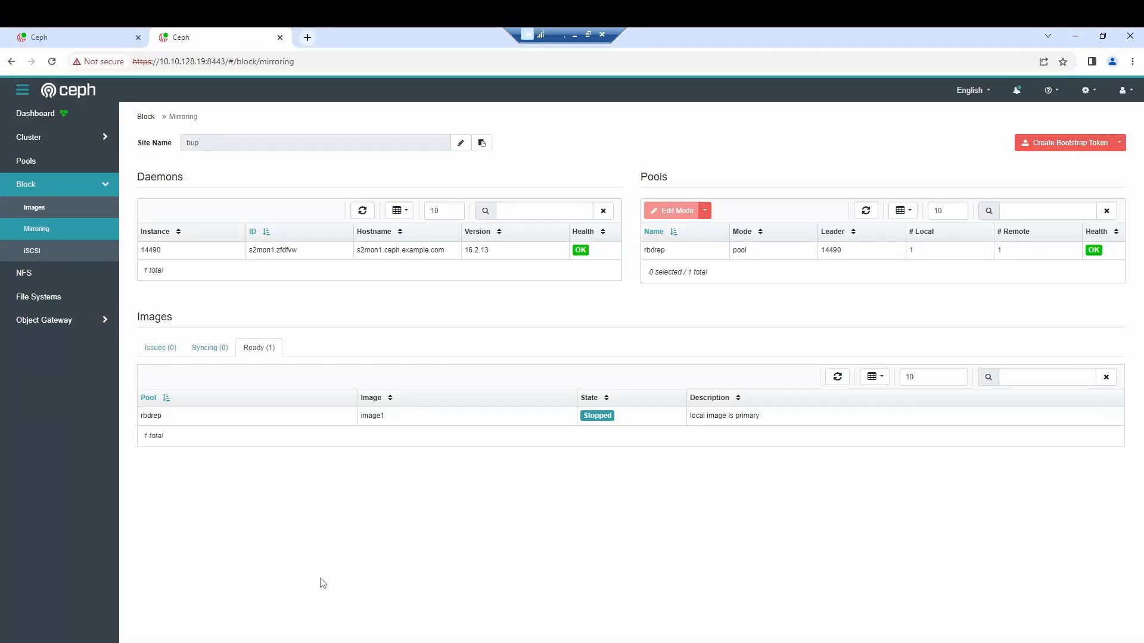
mouse_move(449, 290)
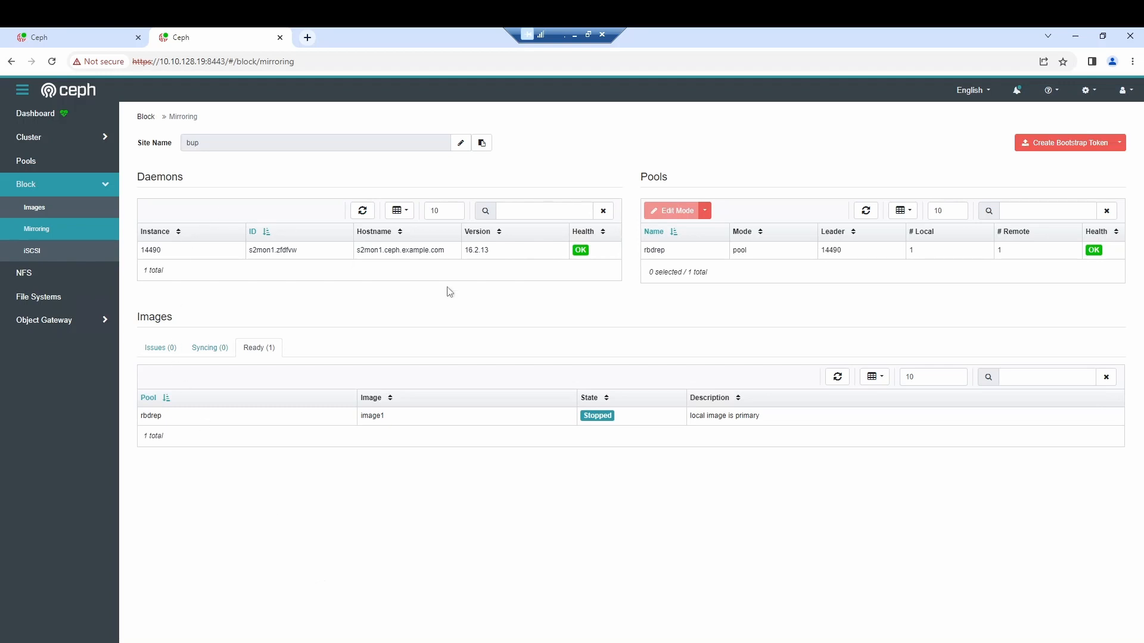
Switch from the RBD mirroring page to the other cluster's dashboard status overview.
left_click(34, 113)
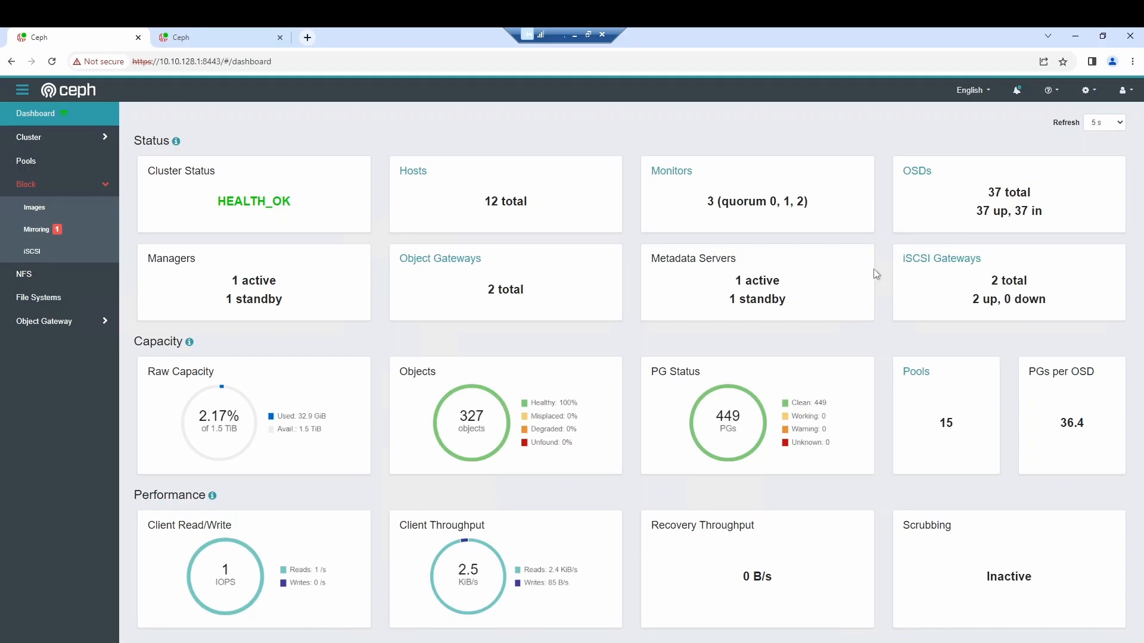
mouse_move(882, 222)
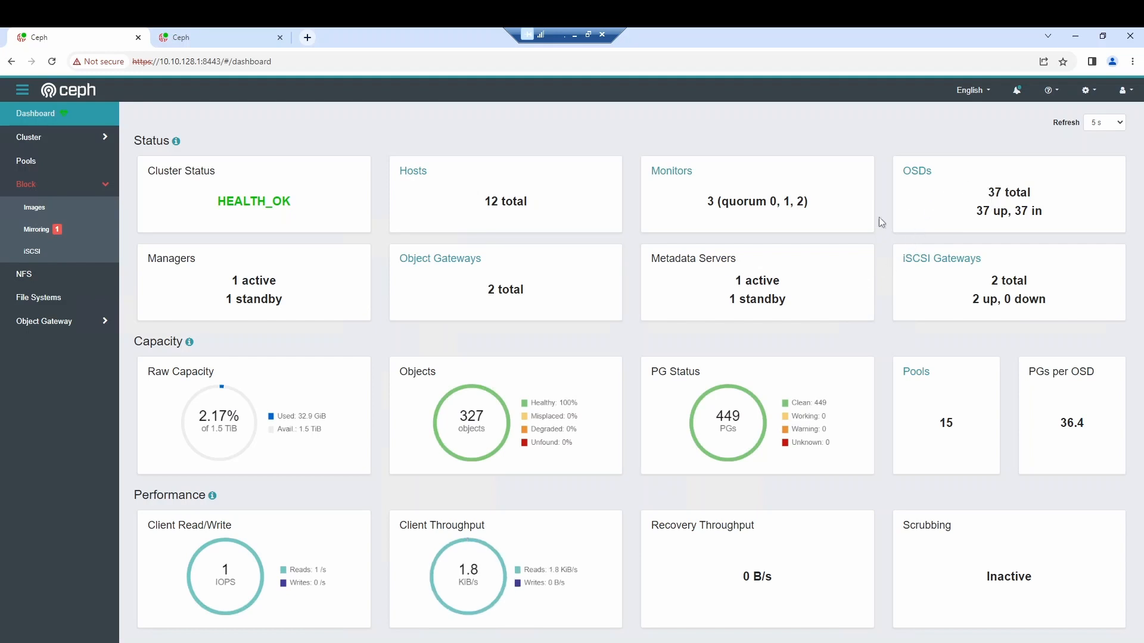
mouse_move(696, 197)
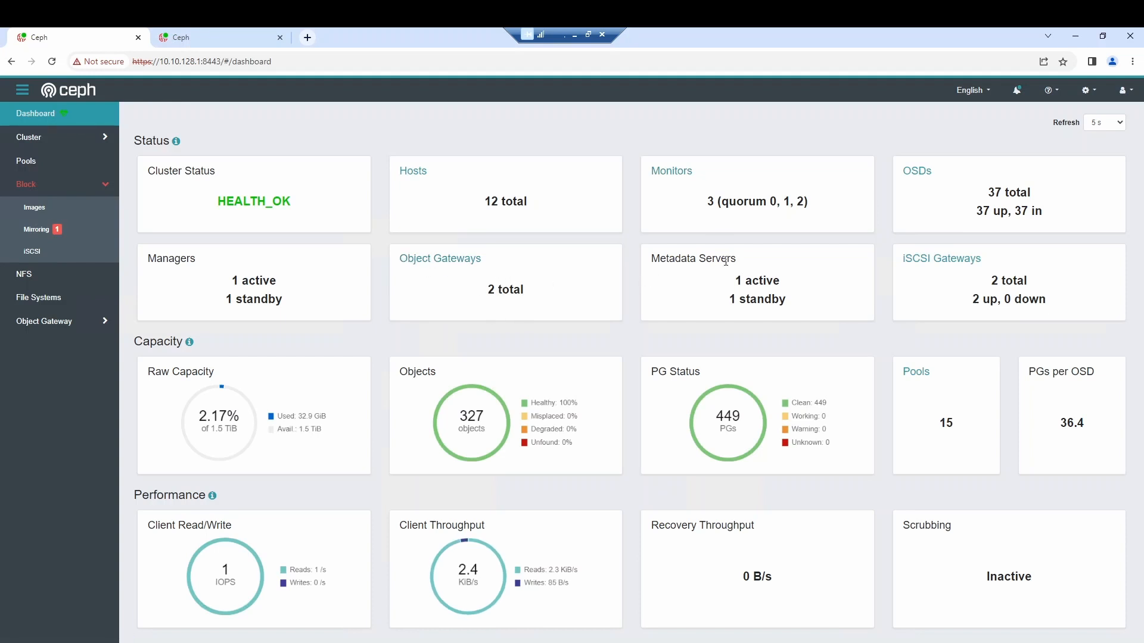
mouse_move(987, 280)
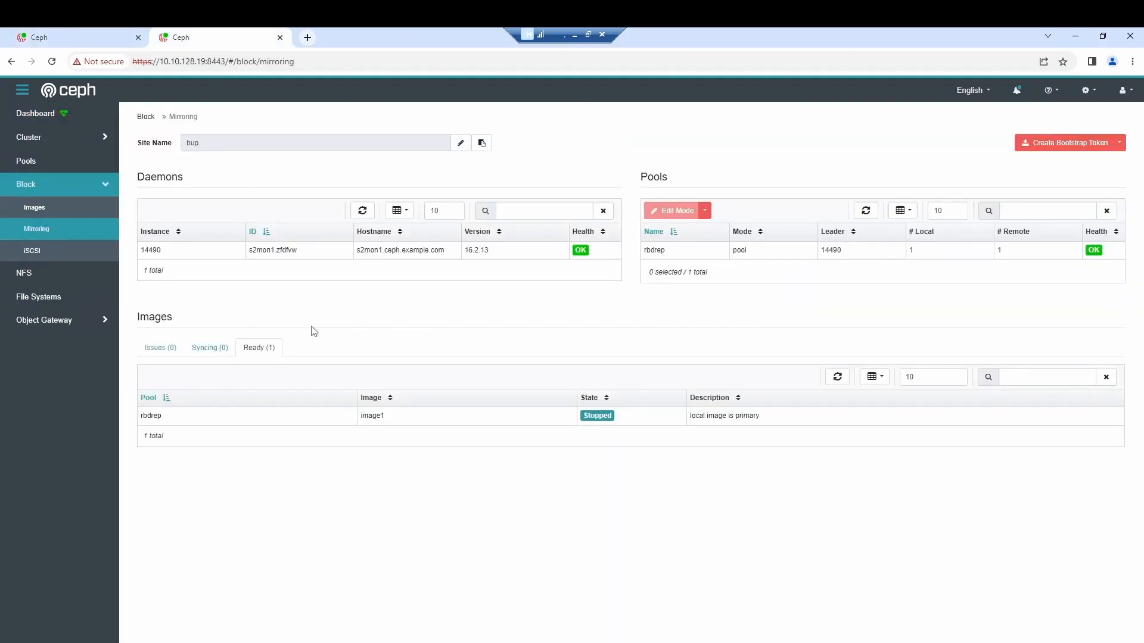
mouse_move(543, 311)
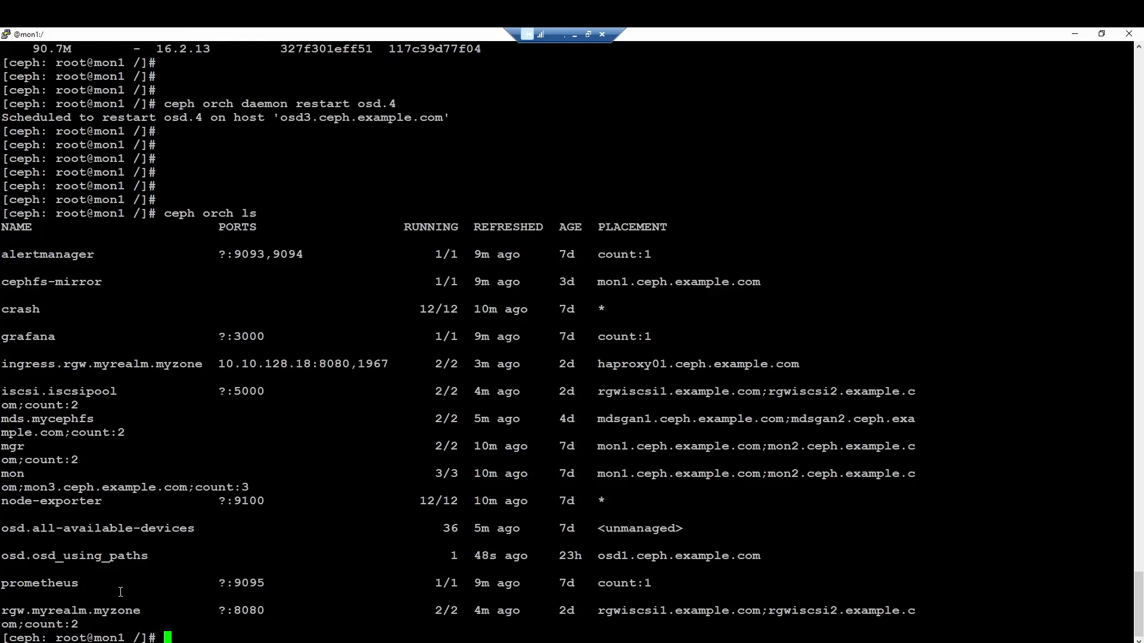
double_click(50, 281)
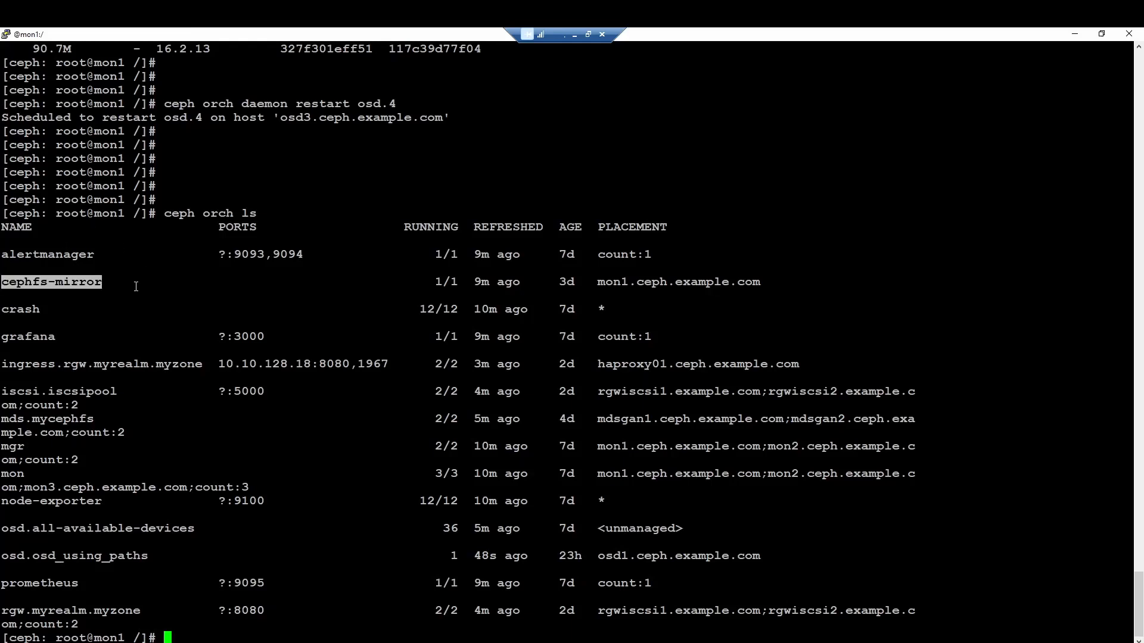